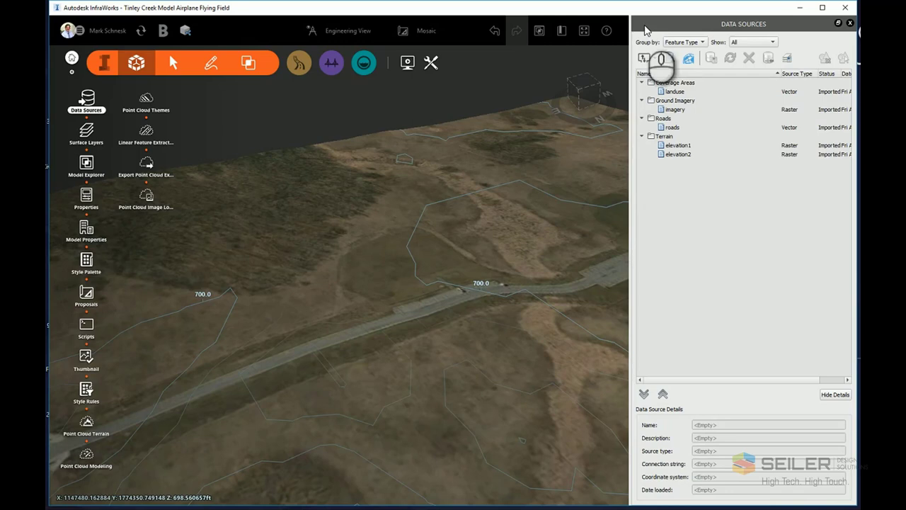
Step: Begin adding a raster file data source for the orthomosaic TIF
{"action": "left_click", "coordinate": [643, 58]}
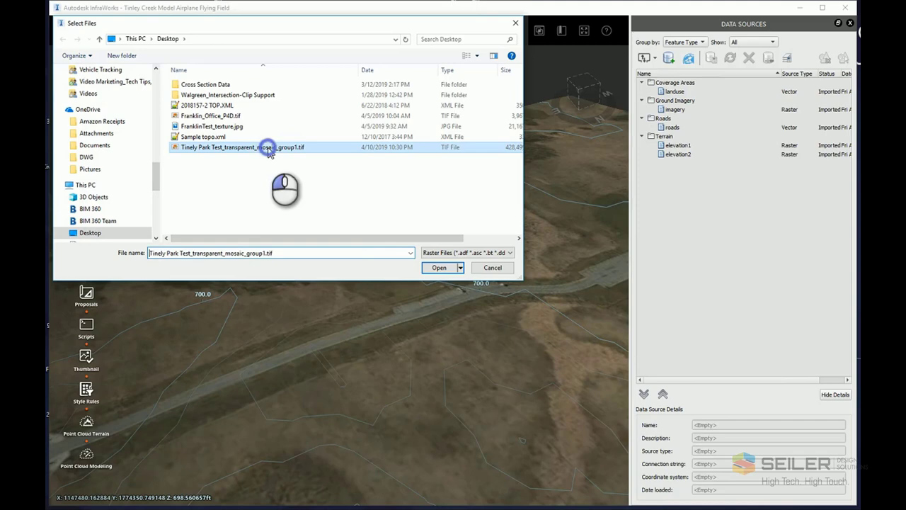
Step: Load the transparent mosaic group1 TIF as a Ground Imagery data source
{"action": "left_click", "coordinate": [439, 267]}
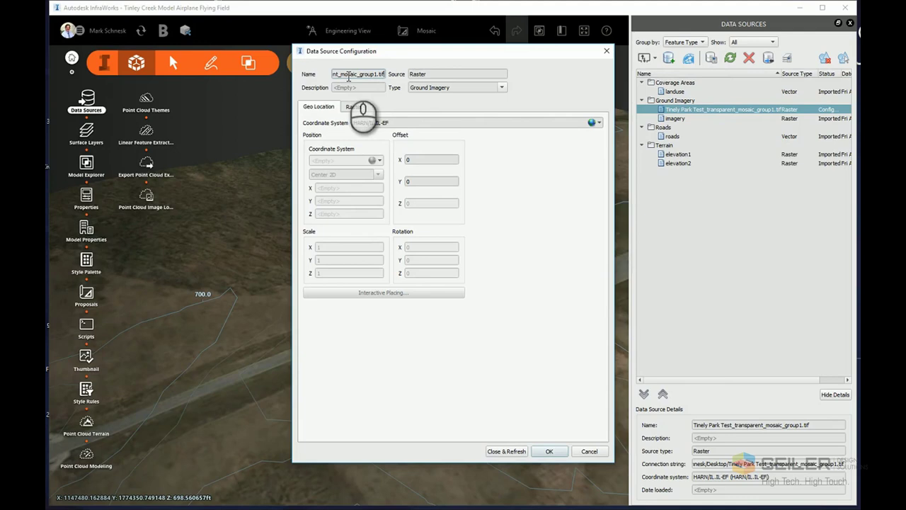
Step: Import the orthomosaic so it drapes over the flying field terrain
{"action": "left_click", "coordinate": [507, 450]}
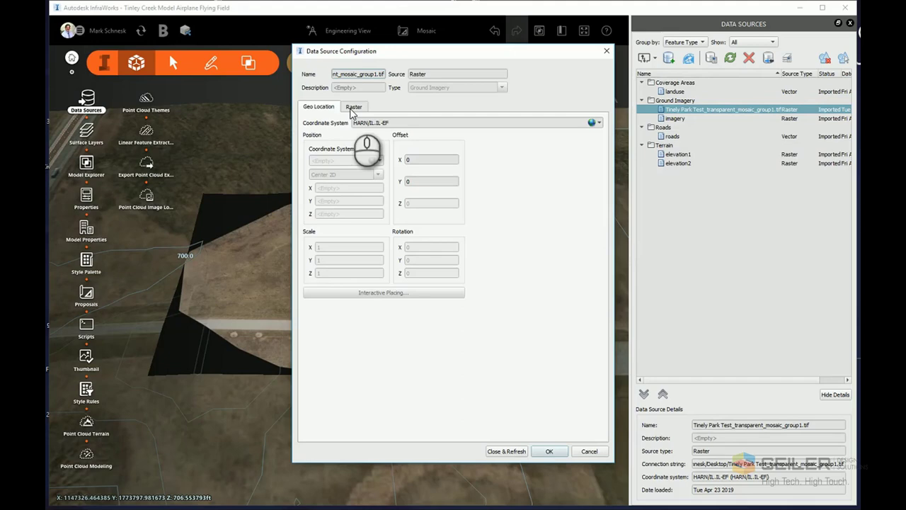
Step: Show the imagery's raster display settings with the Color Mask still empty
{"action": "left_click", "coordinate": [354, 107]}
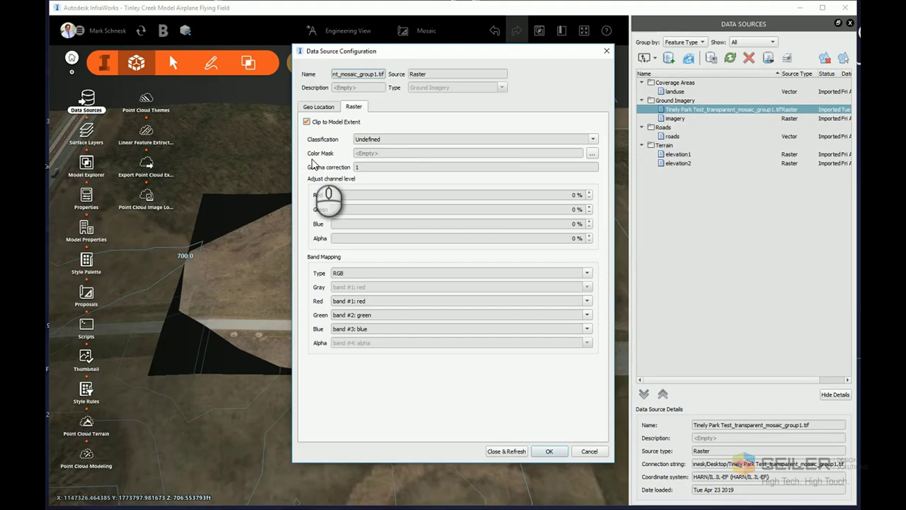
{"action": "mouse_move", "coordinate": [597, 159]}
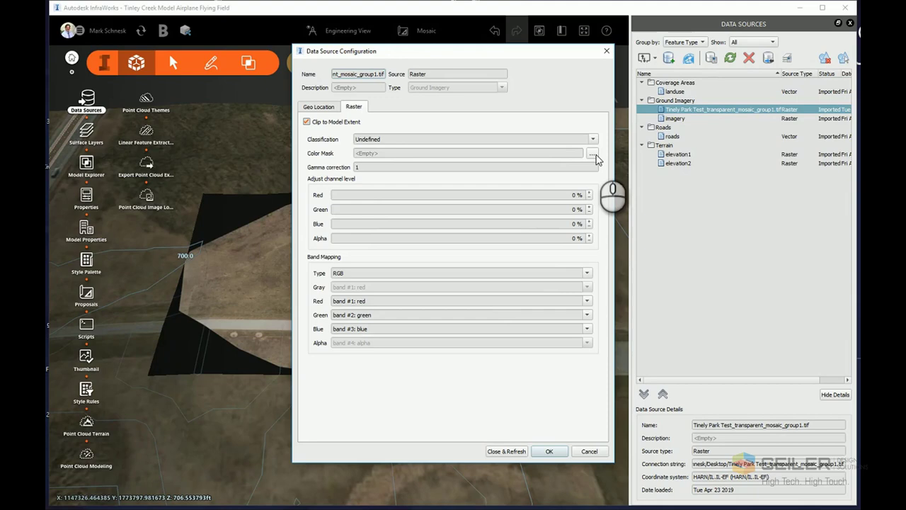
Step: Start choosing the color mask colour, keeping black #000000 selected
{"action": "left_click", "coordinate": [592, 152]}
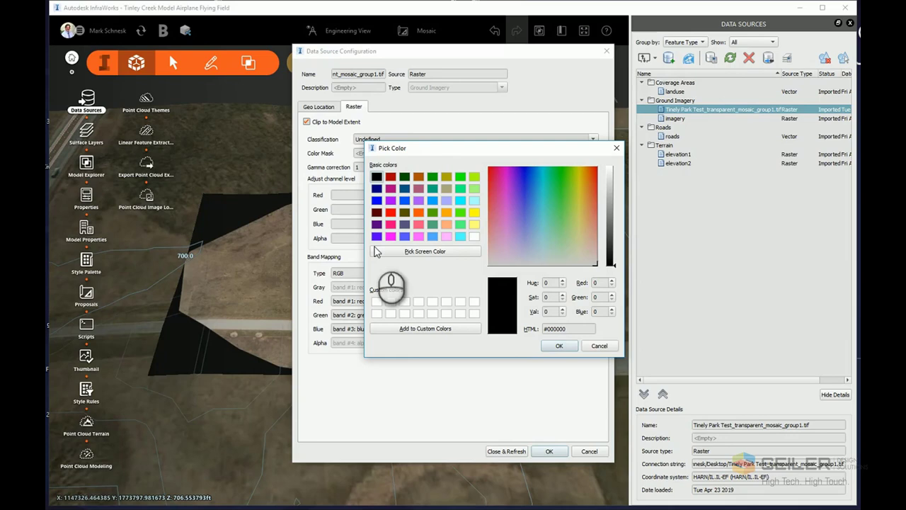
{"action": "mouse_move", "coordinate": [233, 283]}
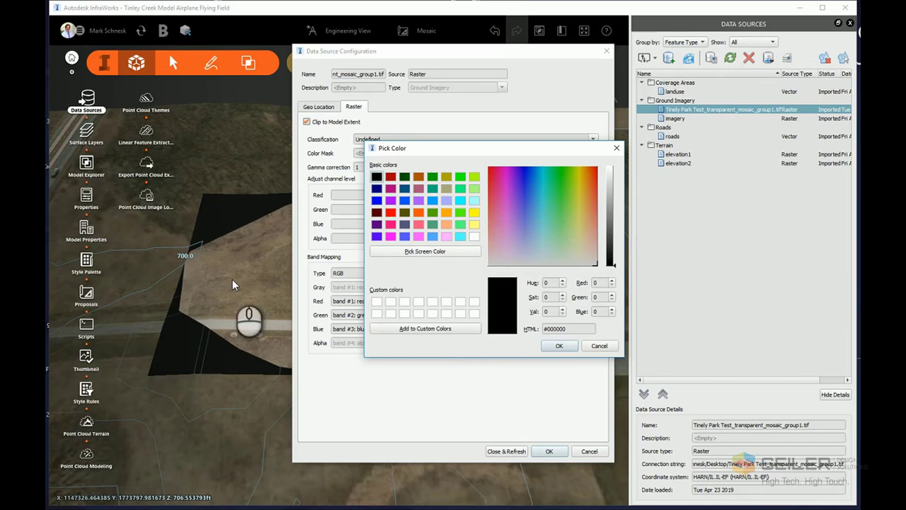
{"action": "mouse_move", "coordinate": [535, 338]}
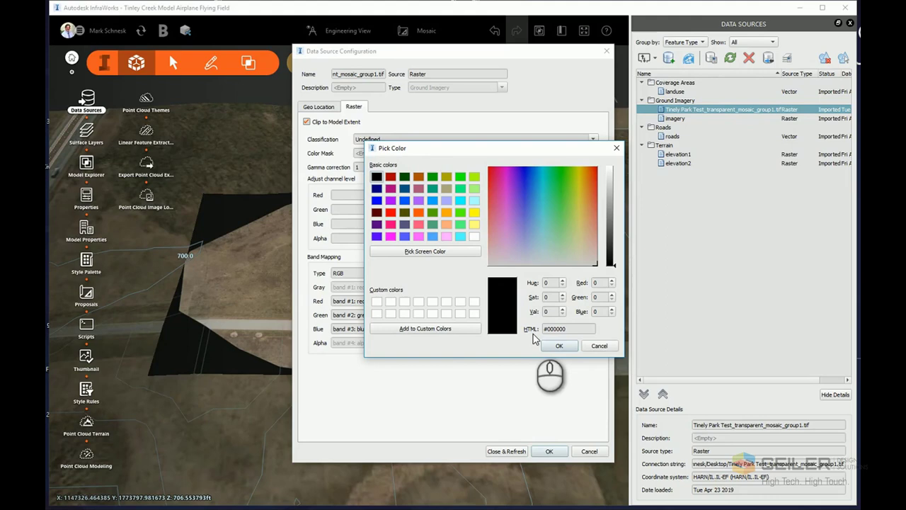